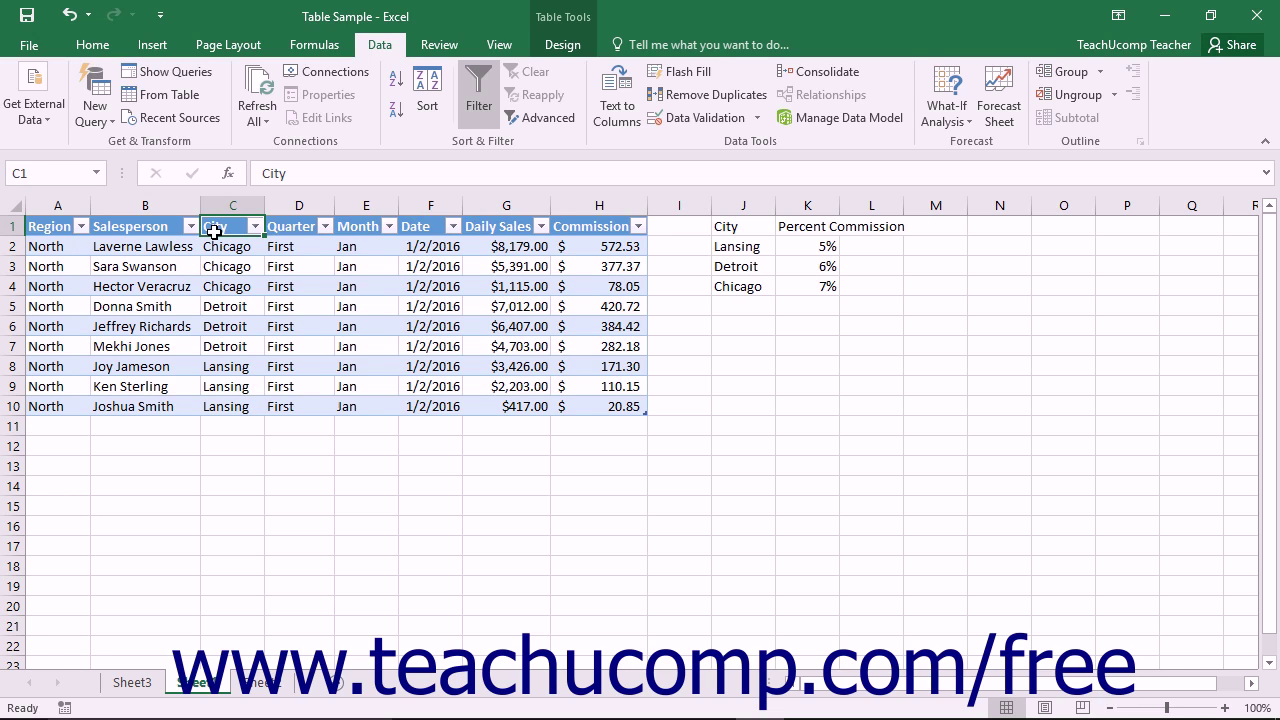
# Explore the header row and Quarter filter, then toggle AutoFilter off and back on.
pyautogui.moveTo(56, 224); pyautogui.dragTo(430, 246)
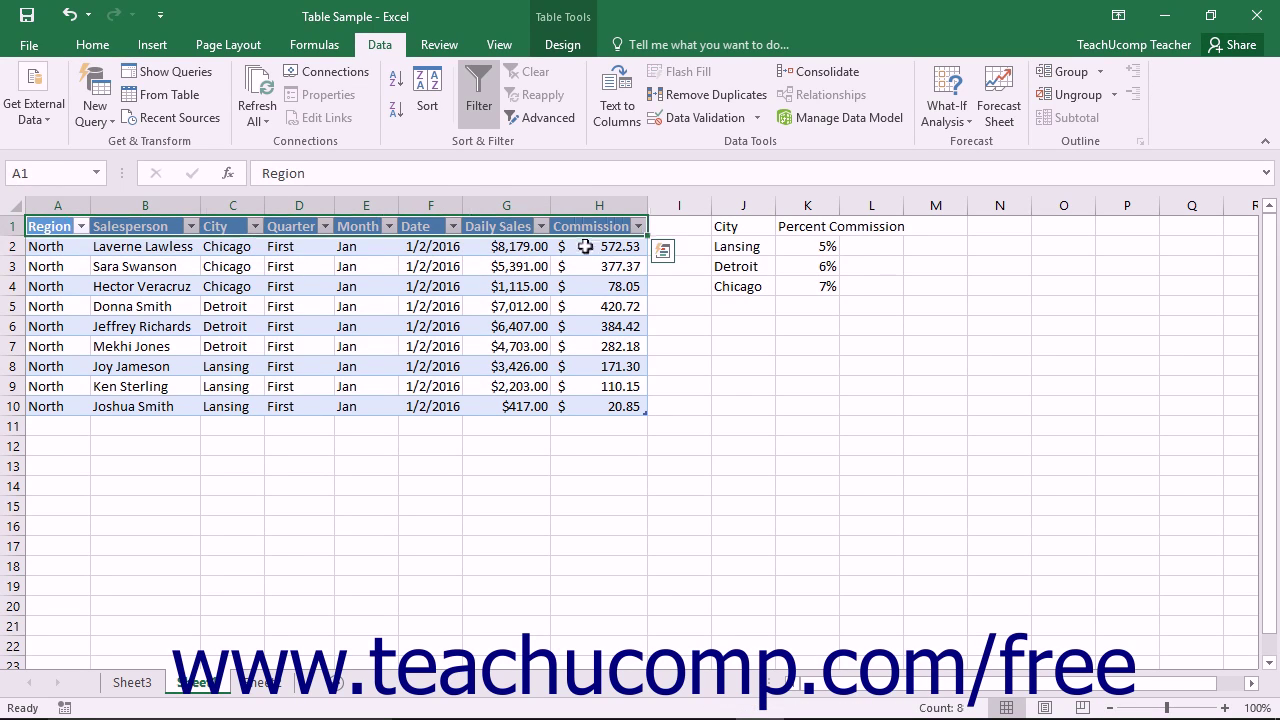
pyautogui.moveTo(222, 226)
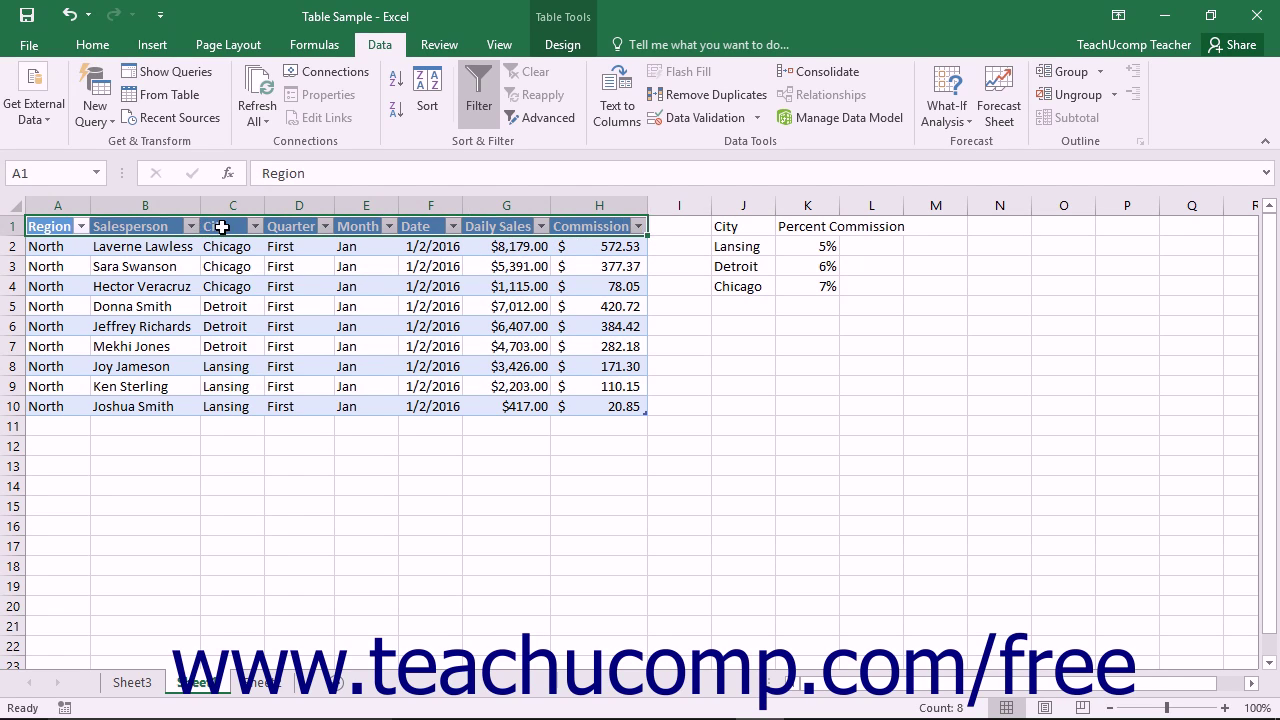
pyautogui.click(224, 226)
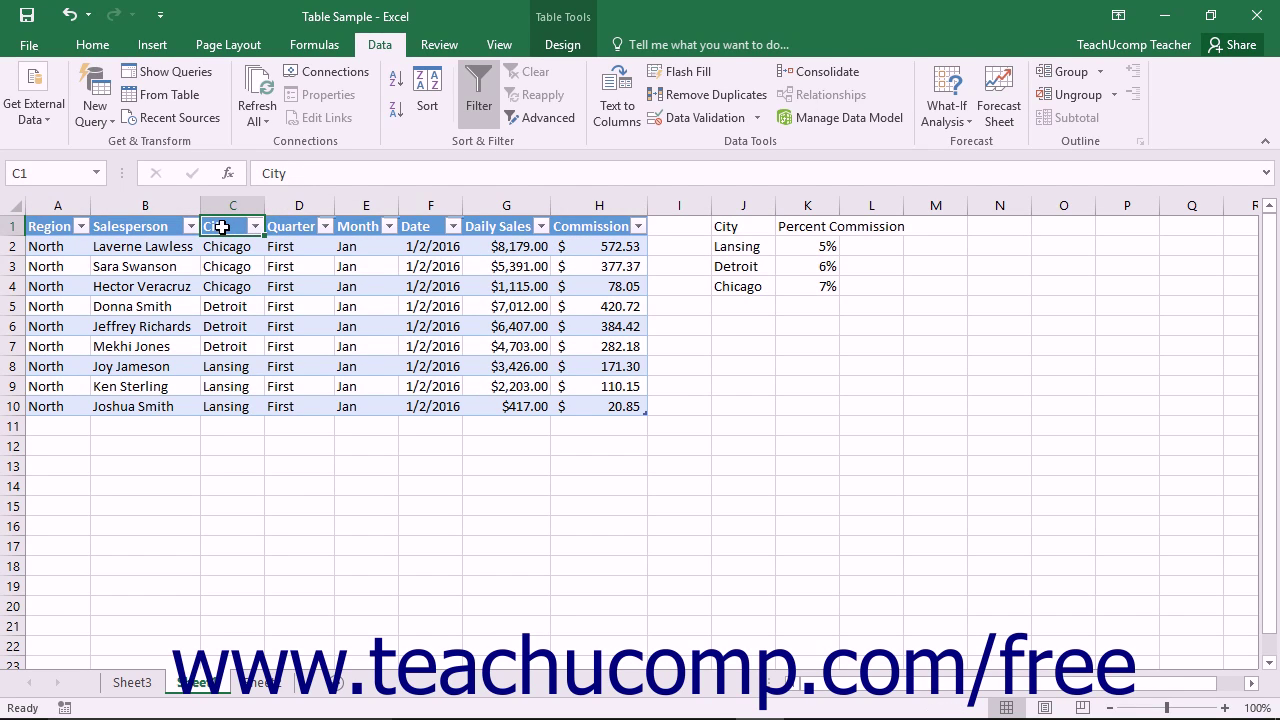
pyautogui.moveTo(256, 238)
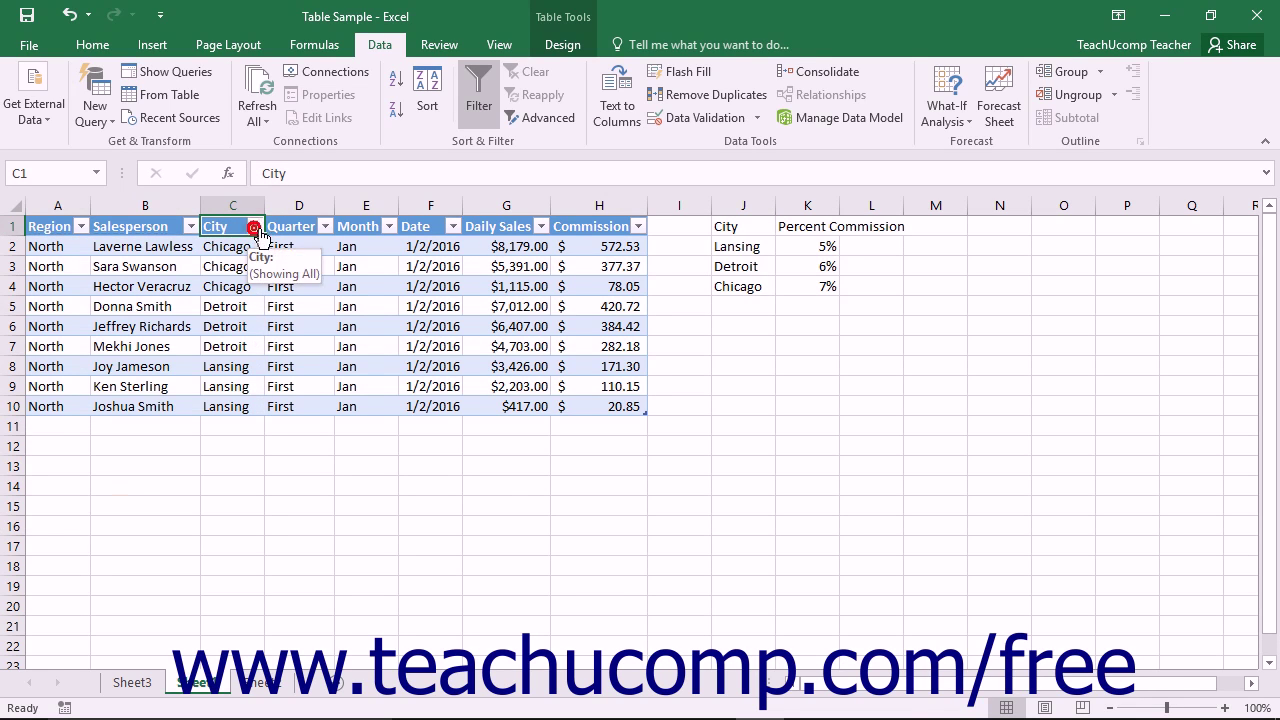
pyautogui.click(324, 224)
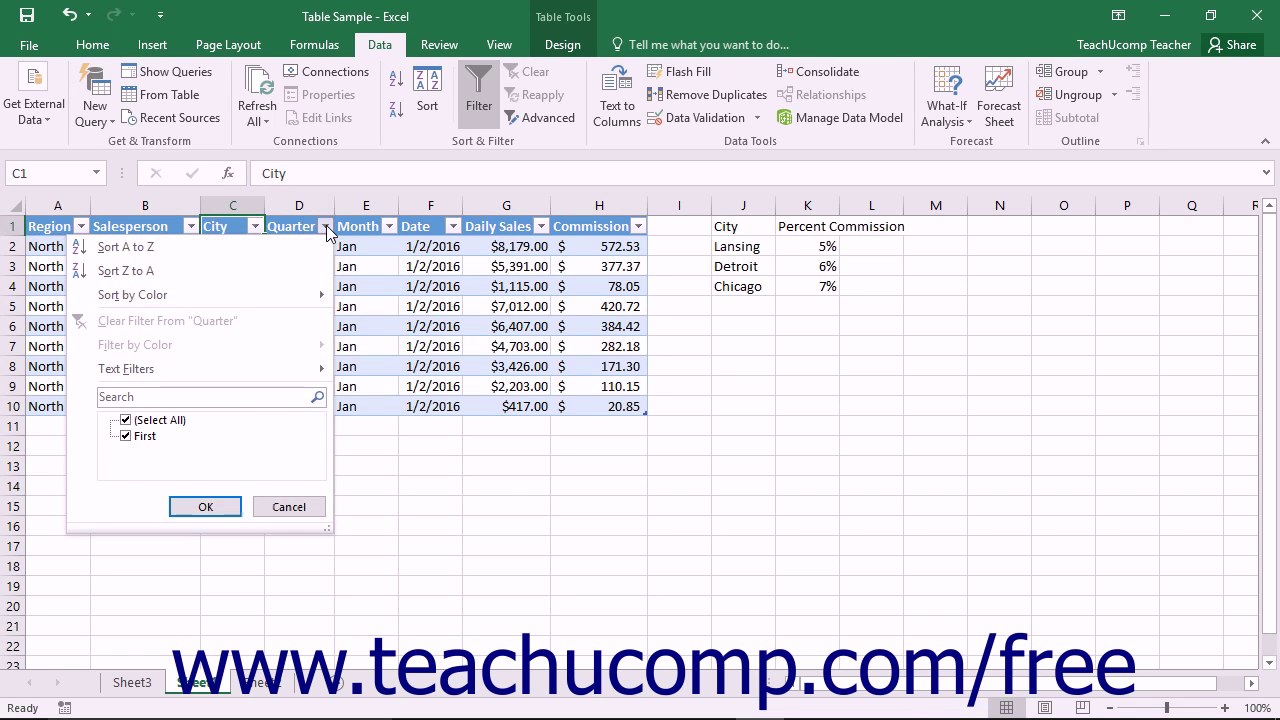
pyautogui.click(204, 506)
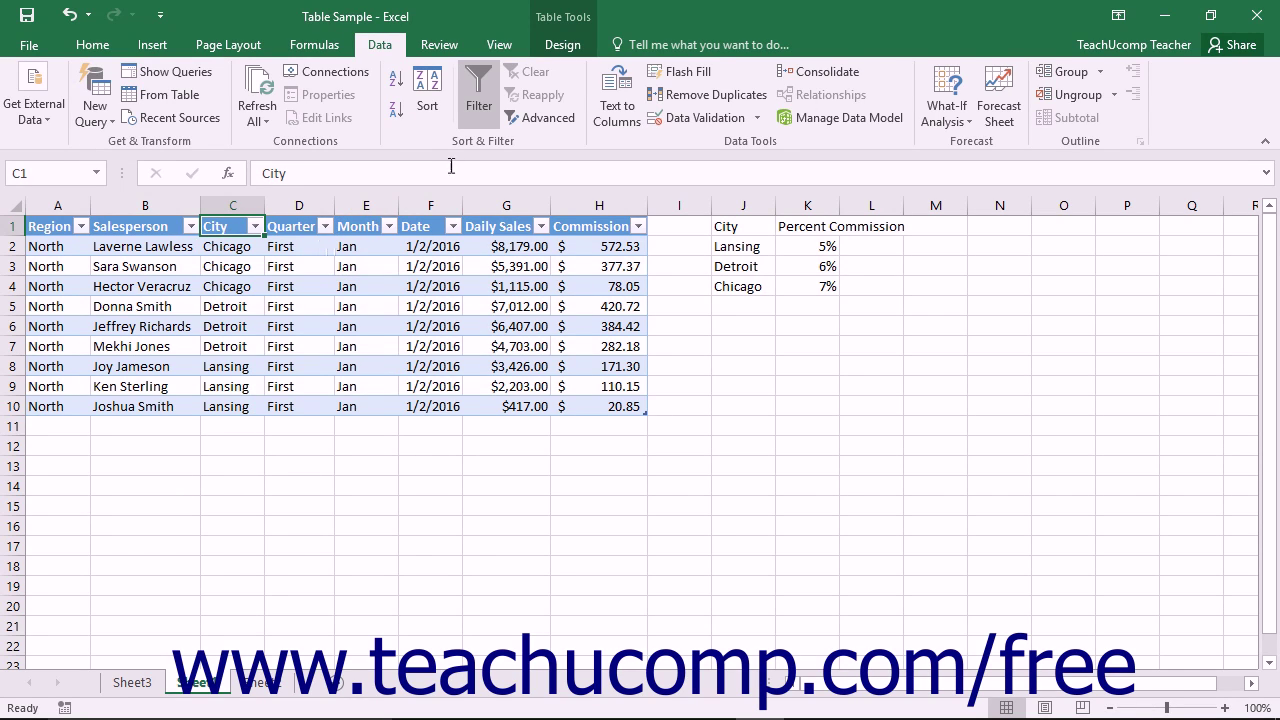
pyautogui.moveTo(478, 90)
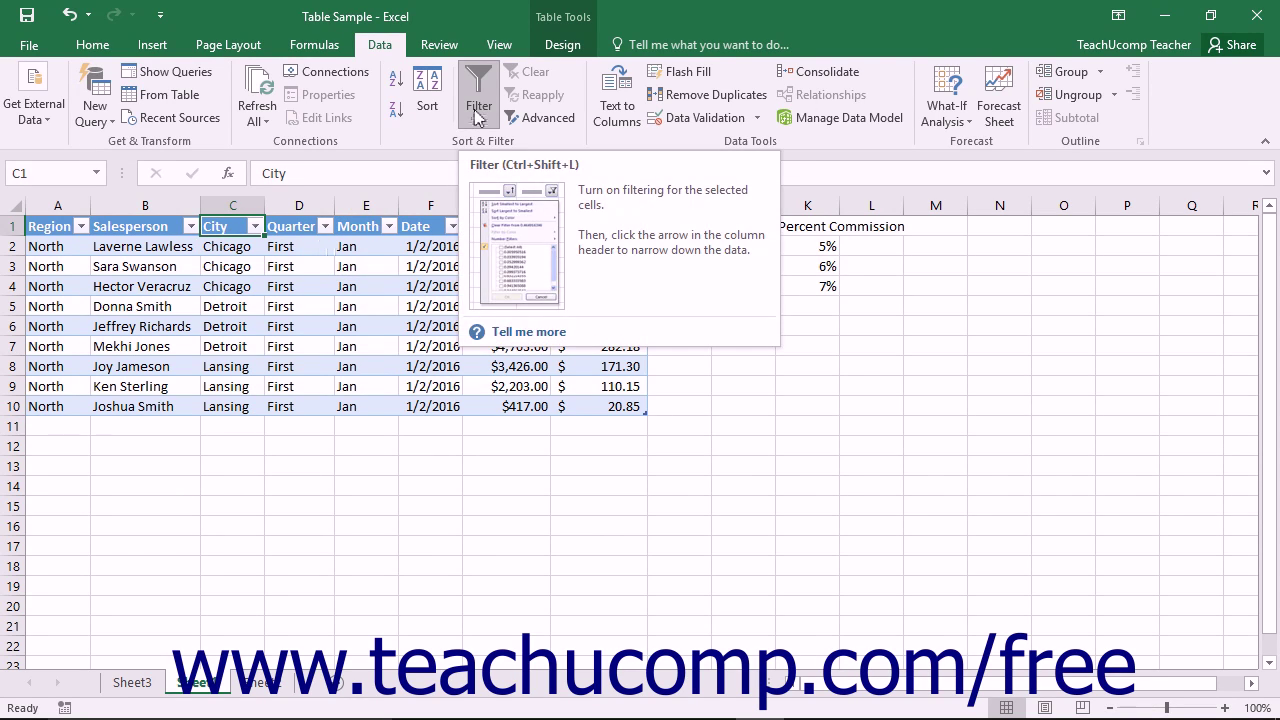
pyautogui.click(478, 90)
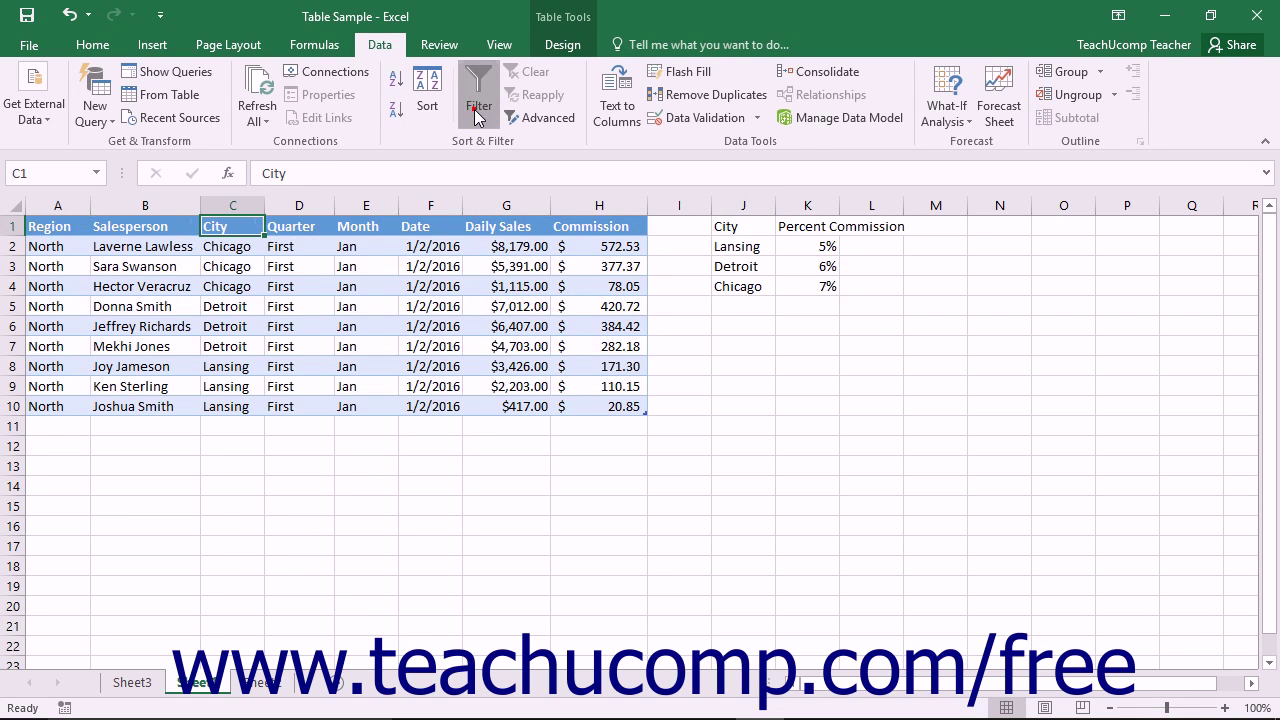
pyautogui.click(478, 88)
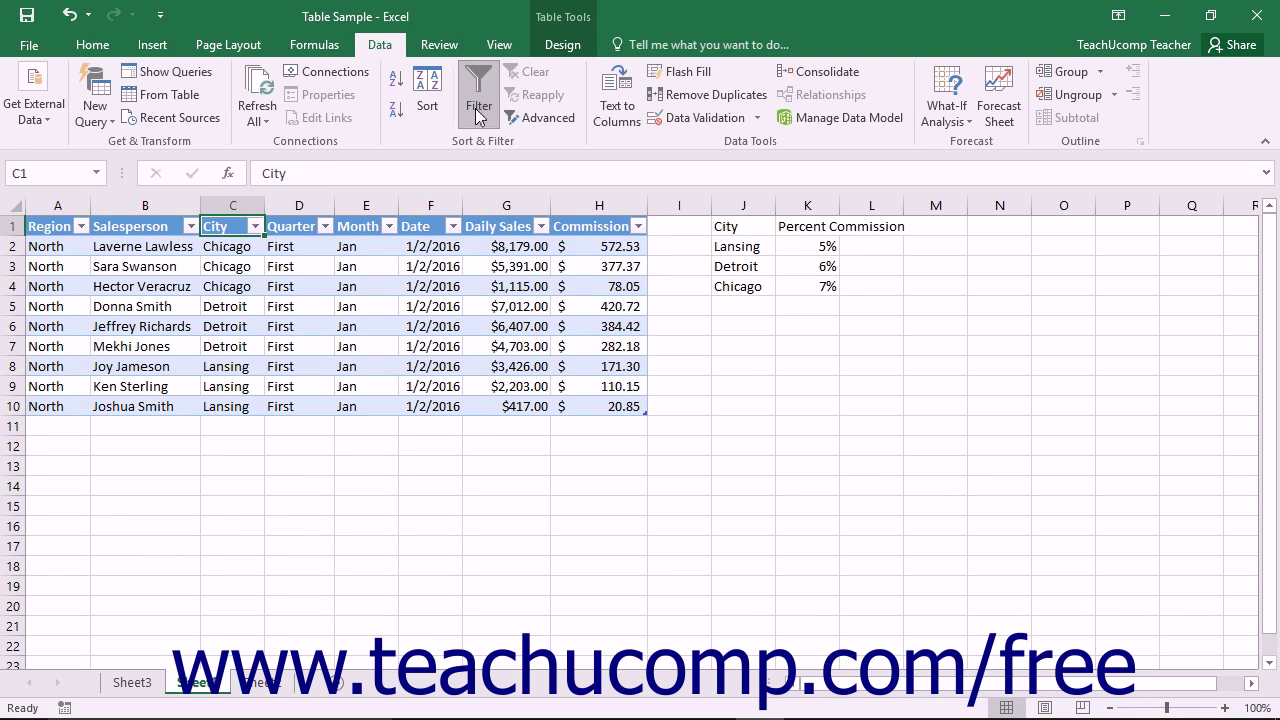
pyautogui.moveTo(262, 226)
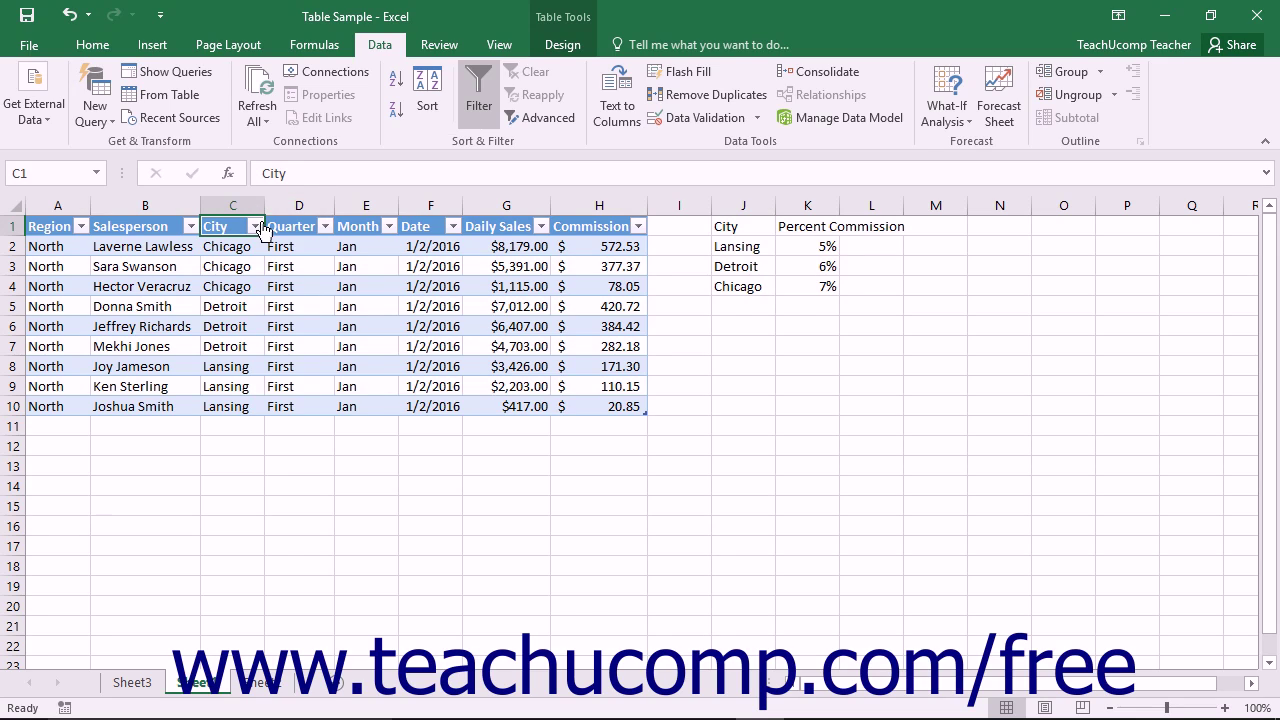
# Filter the City column so only the three Chicago records remain.
pyautogui.click(256, 224)
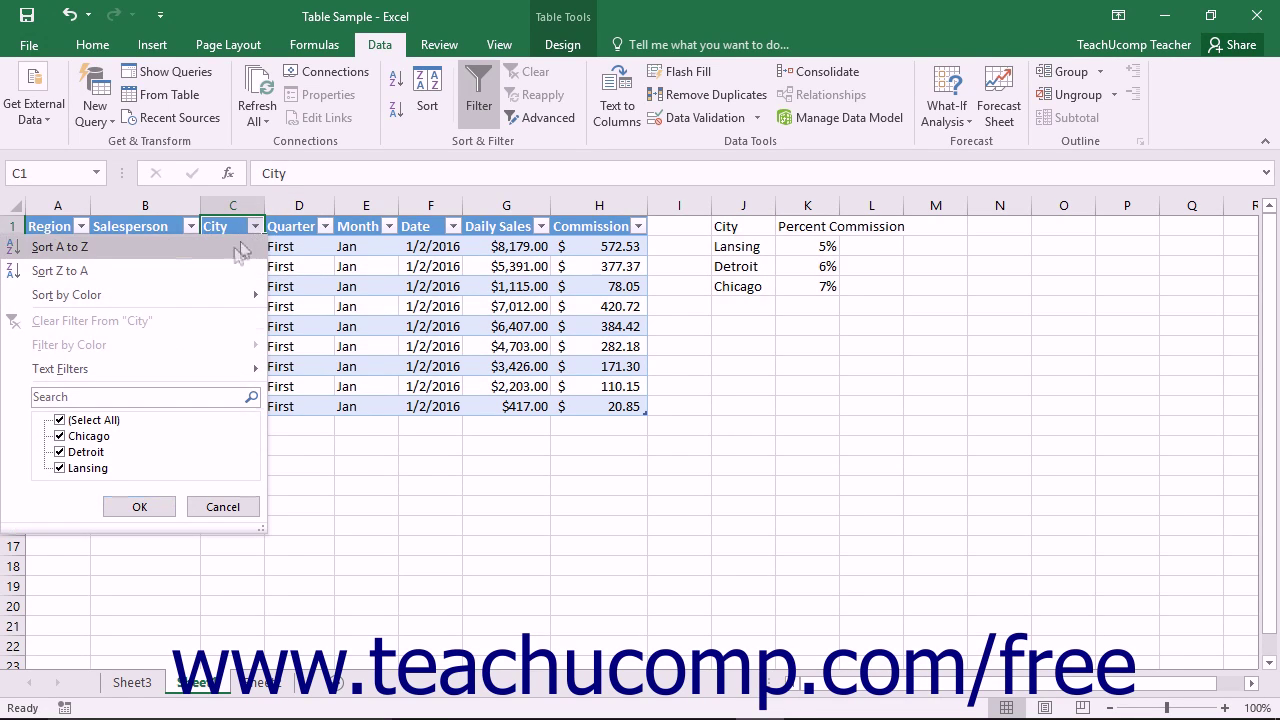
pyautogui.moveTo(196, 360)
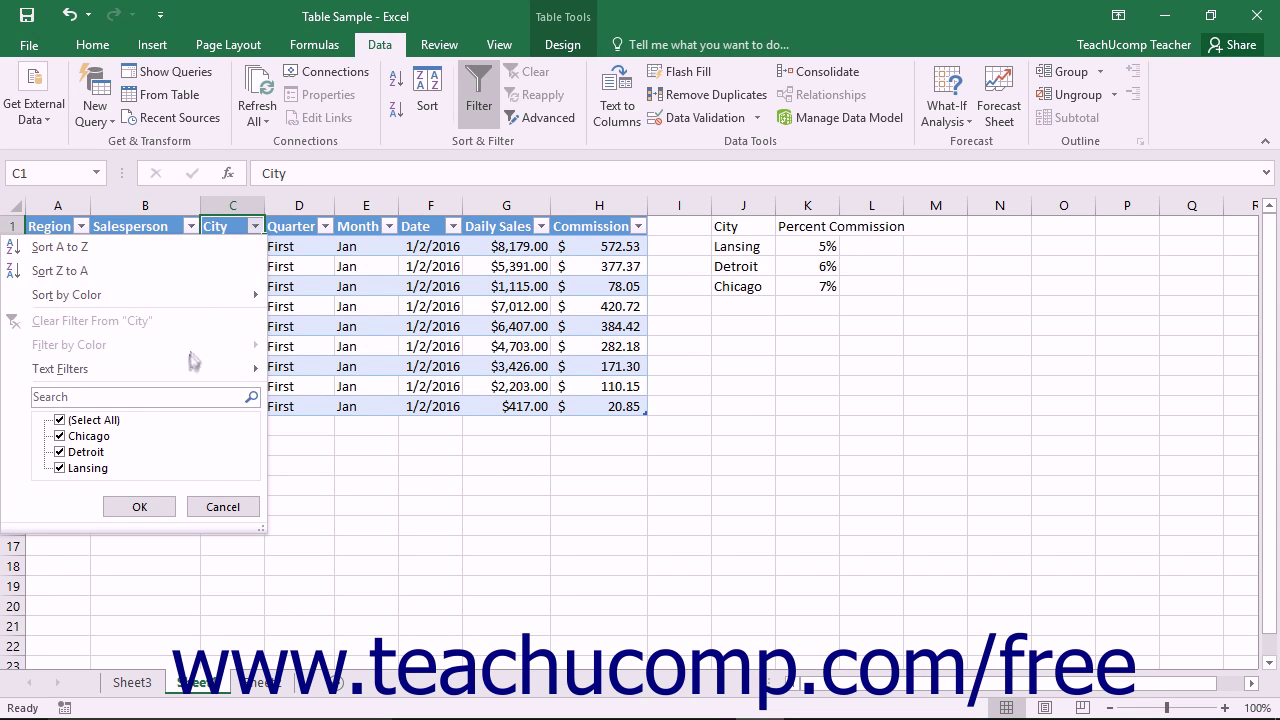
pyautogui.moveTo(108, 432)
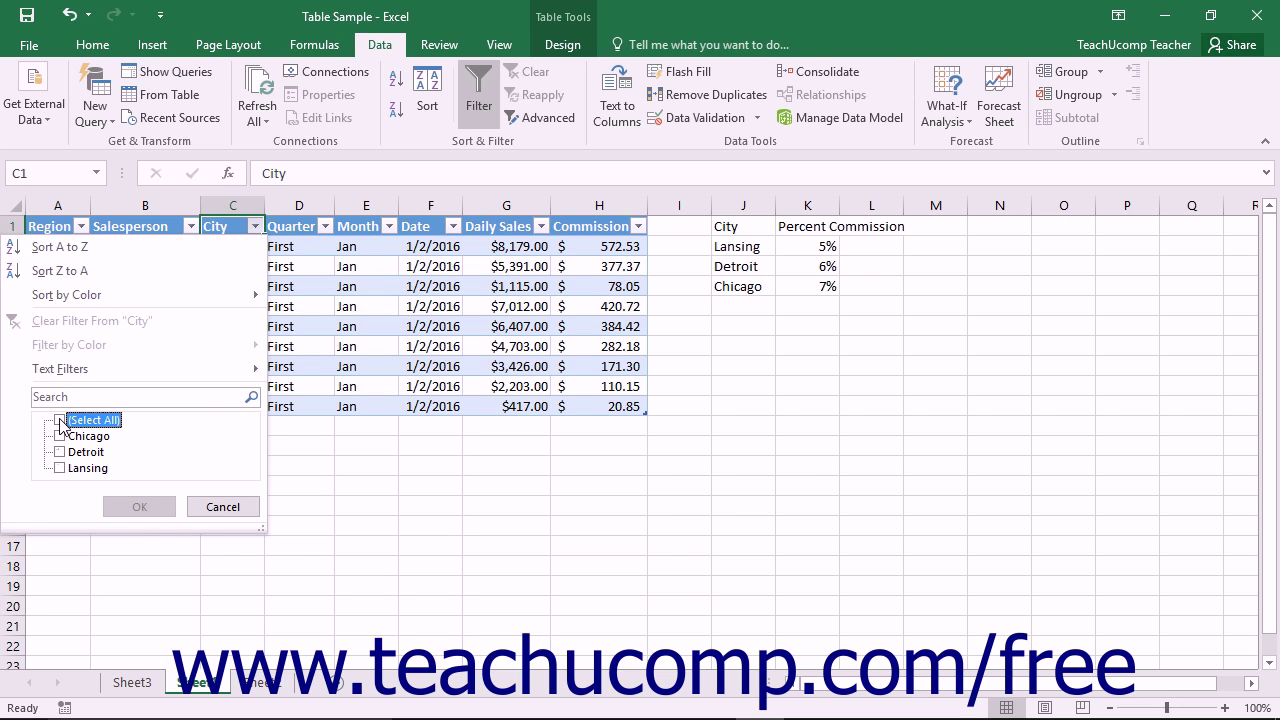
pyautogui.moveTo(62, 436)
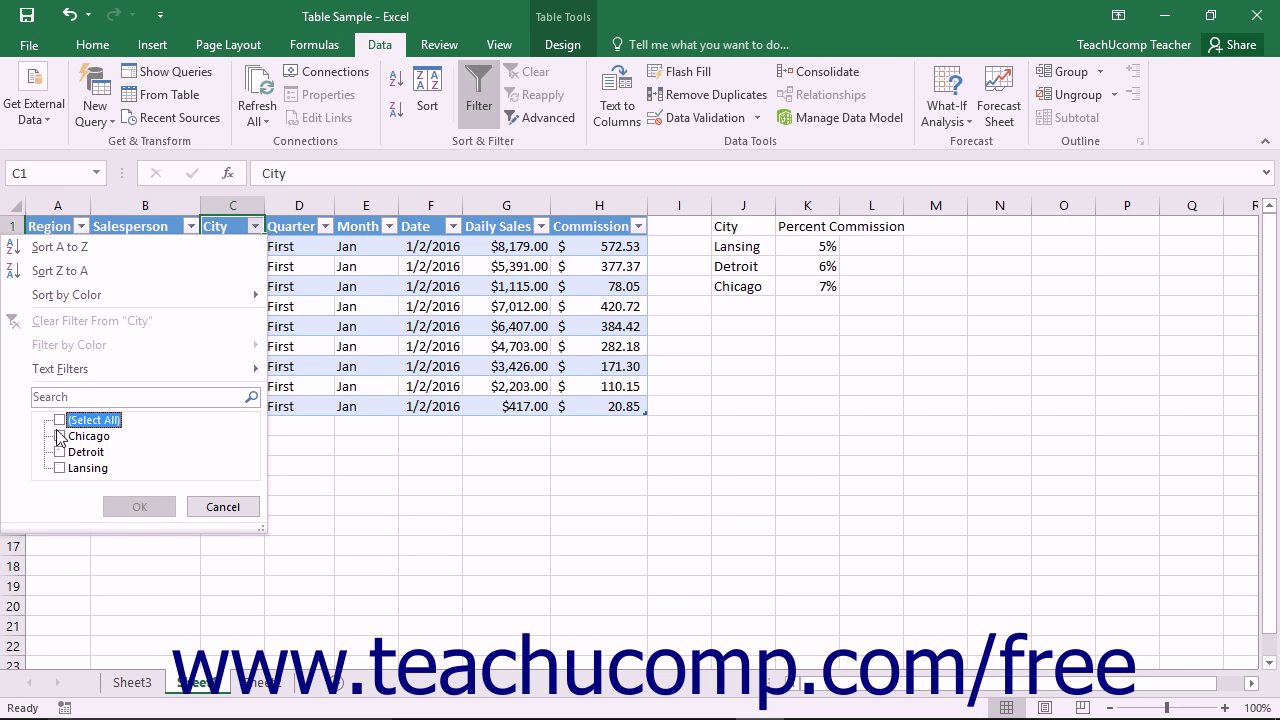
pyautogui.click(60, 436)
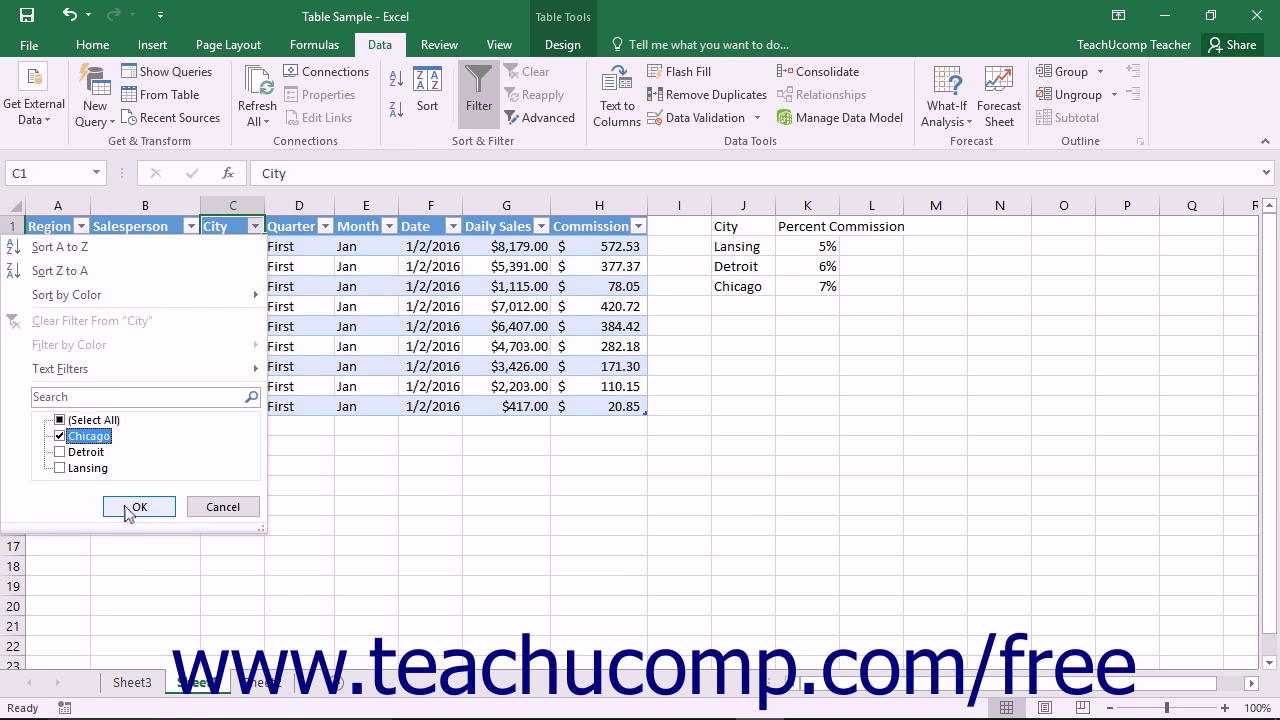
pyautogui.click(138, 506)
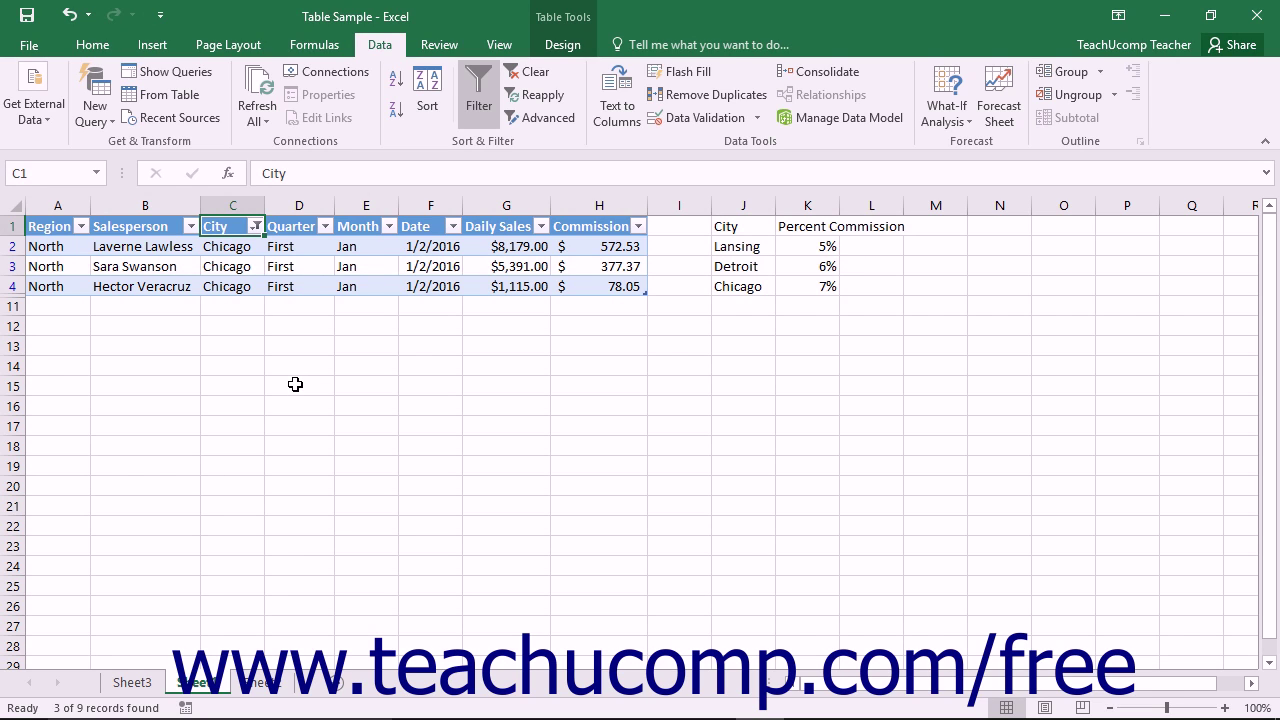
pyautogui.moveTo(276, 312)
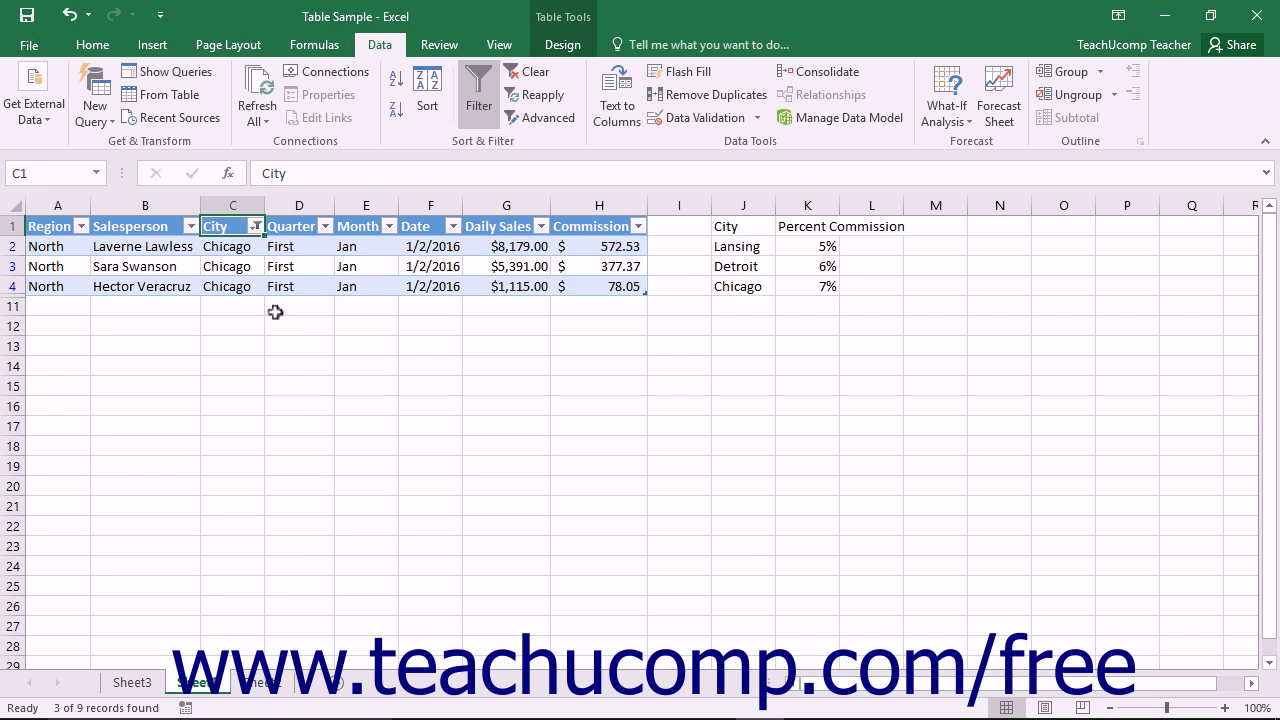
pyautogui.moveTo(260, 248)
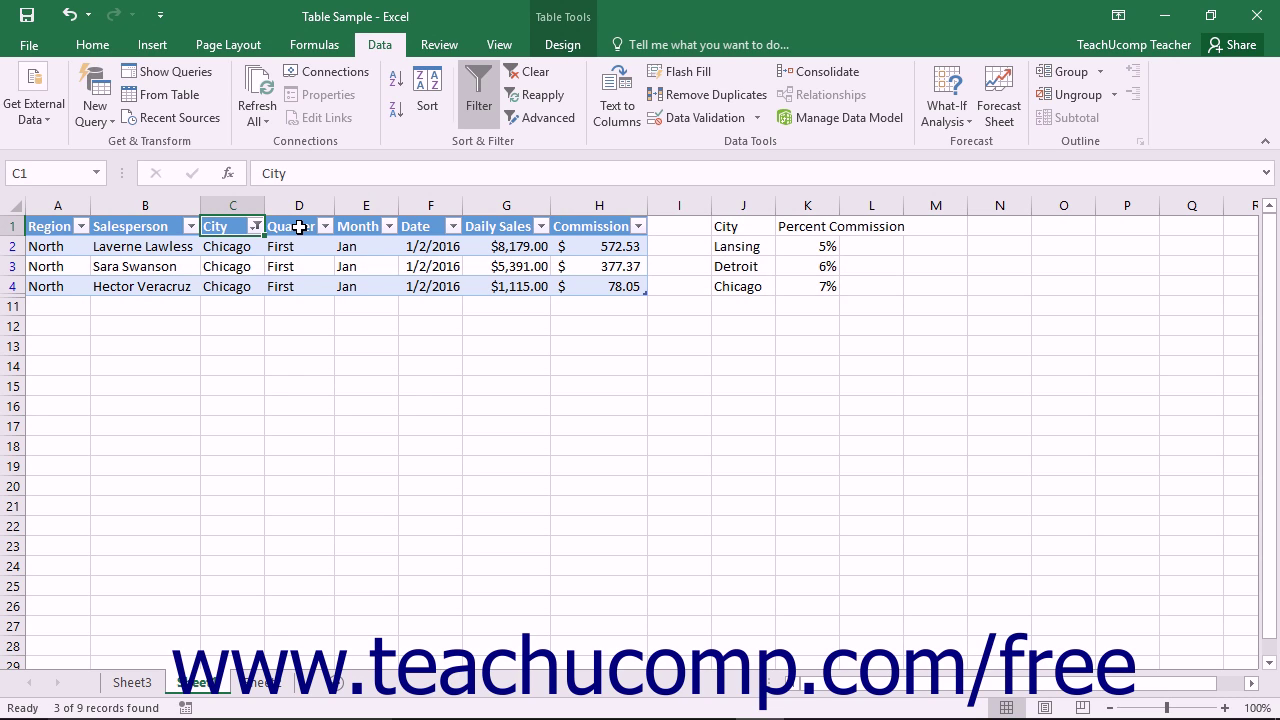
pyautogui.moveTo(260, 226)
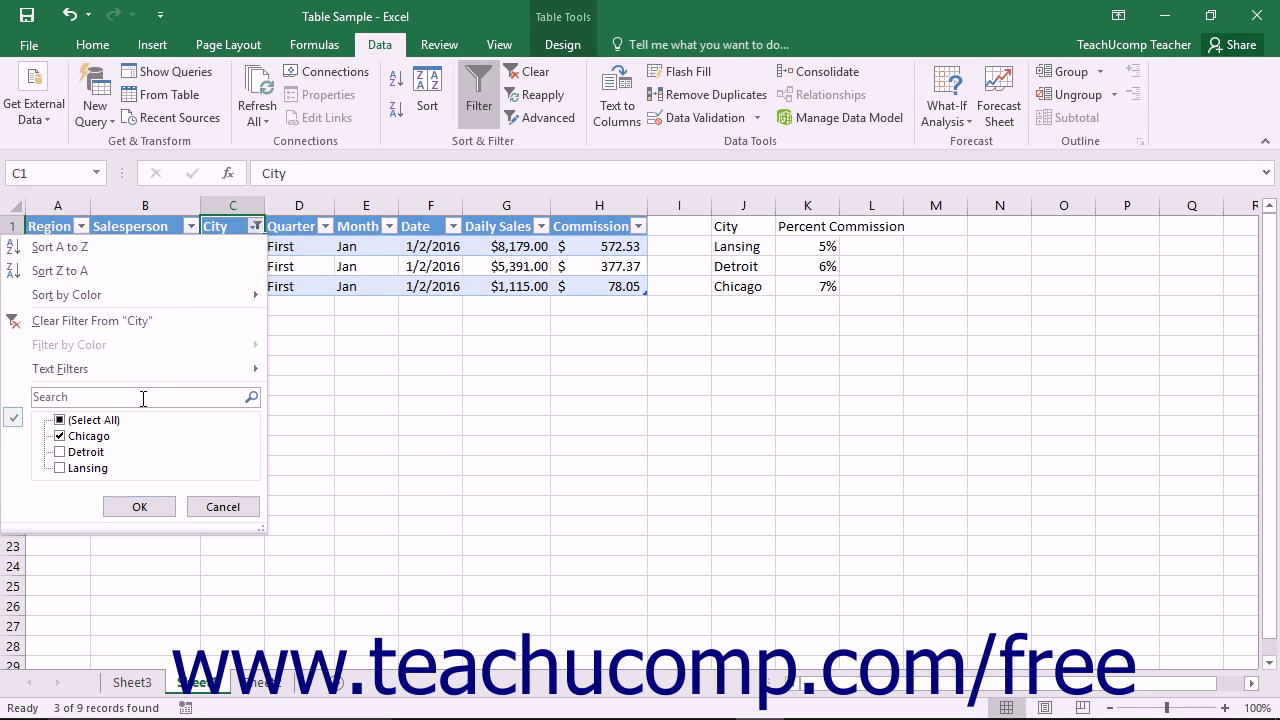
# Re-select all cities in the City filter so all nine records show again.
pyautogui.click(58, 420)
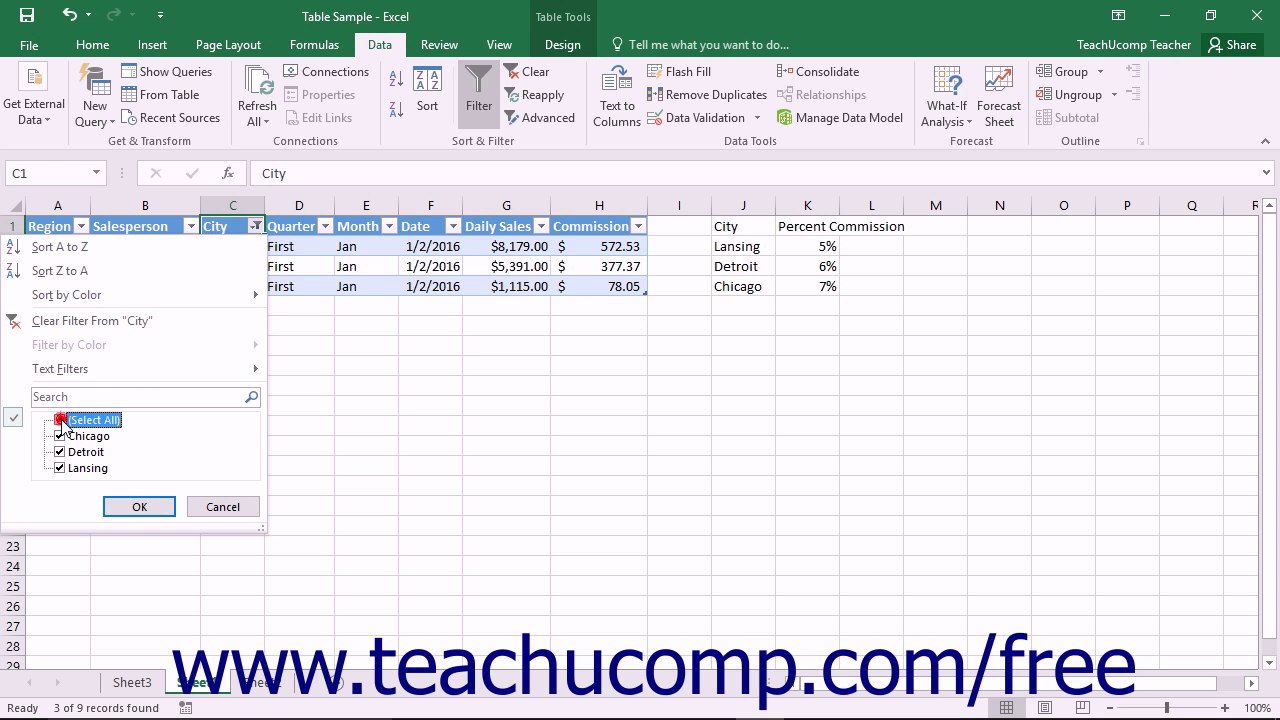
pyautogui.click(60, 420)
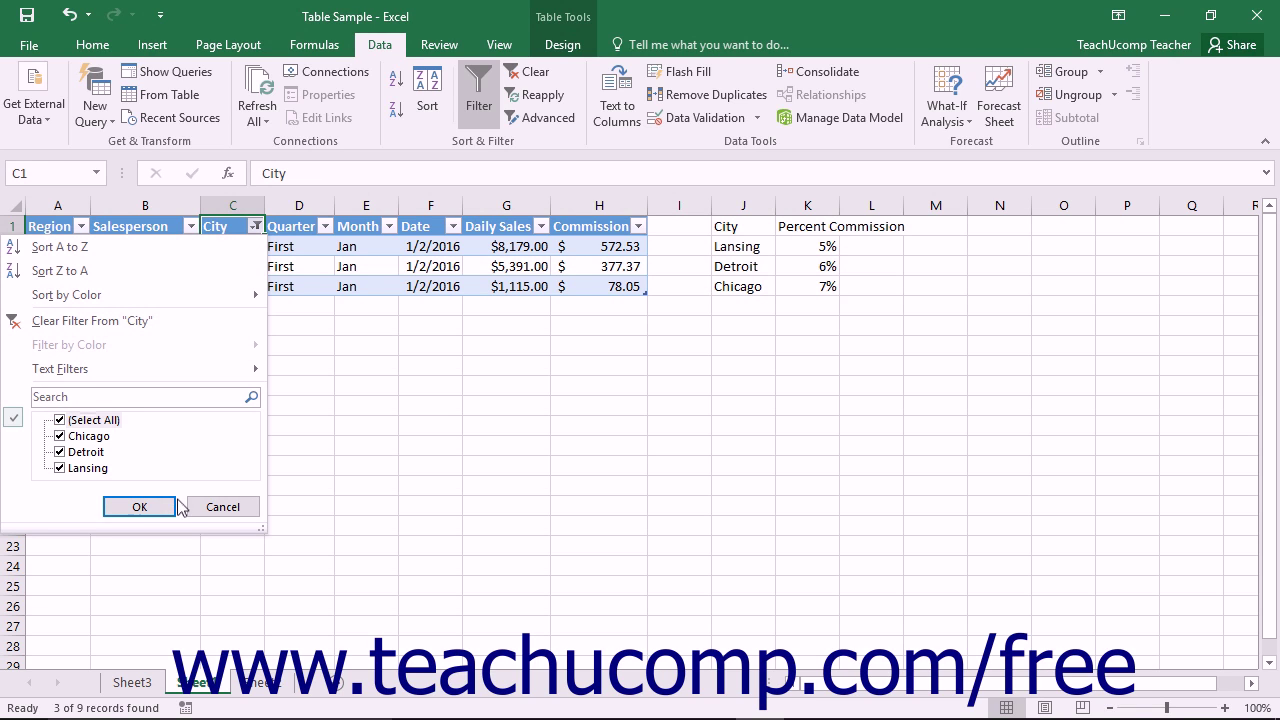
pyautogui.click(140, 506)
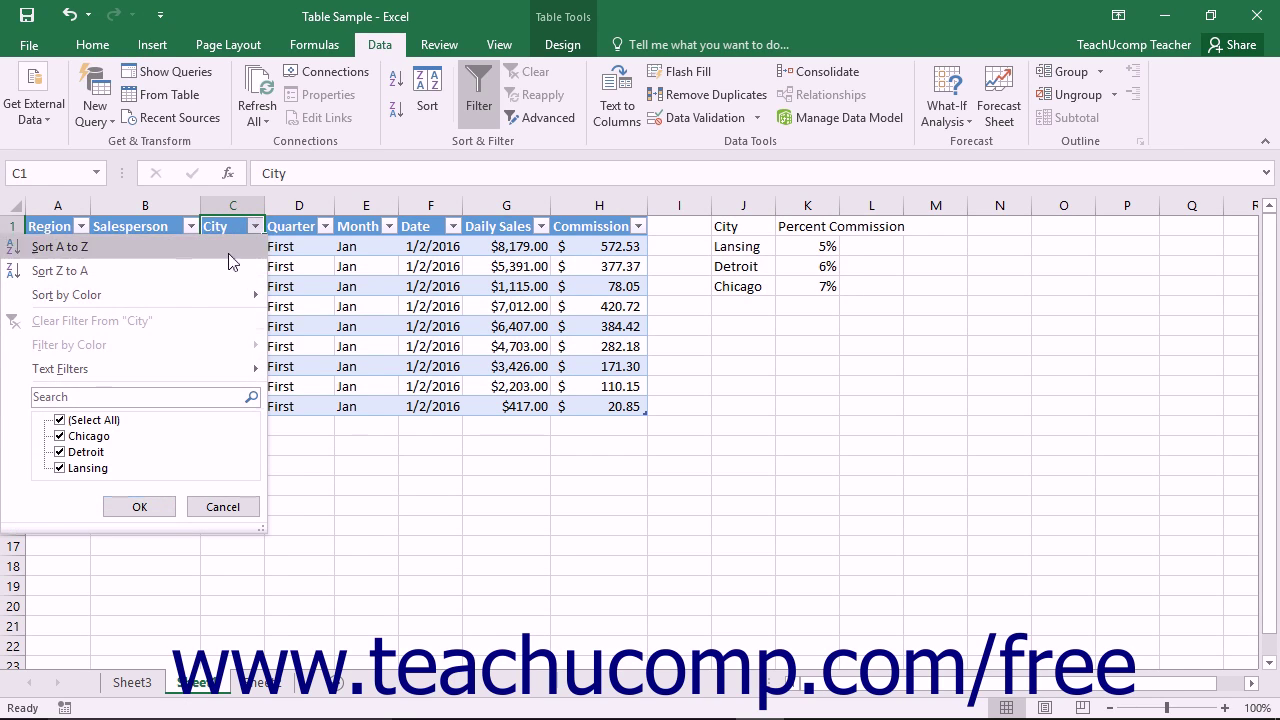
# Filter City to Lansing only, then clear the filter to restore all nine records.
pyautogui.click(60, 420)
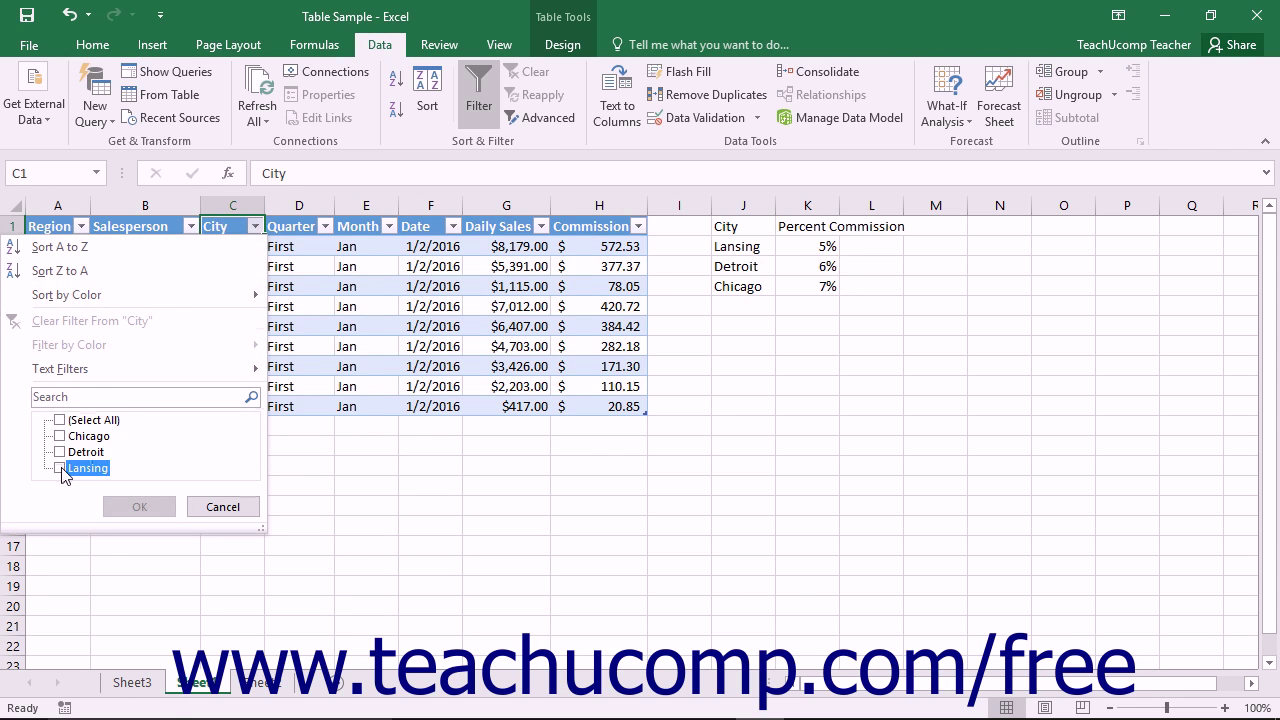
pyautogui.click(138, 506)
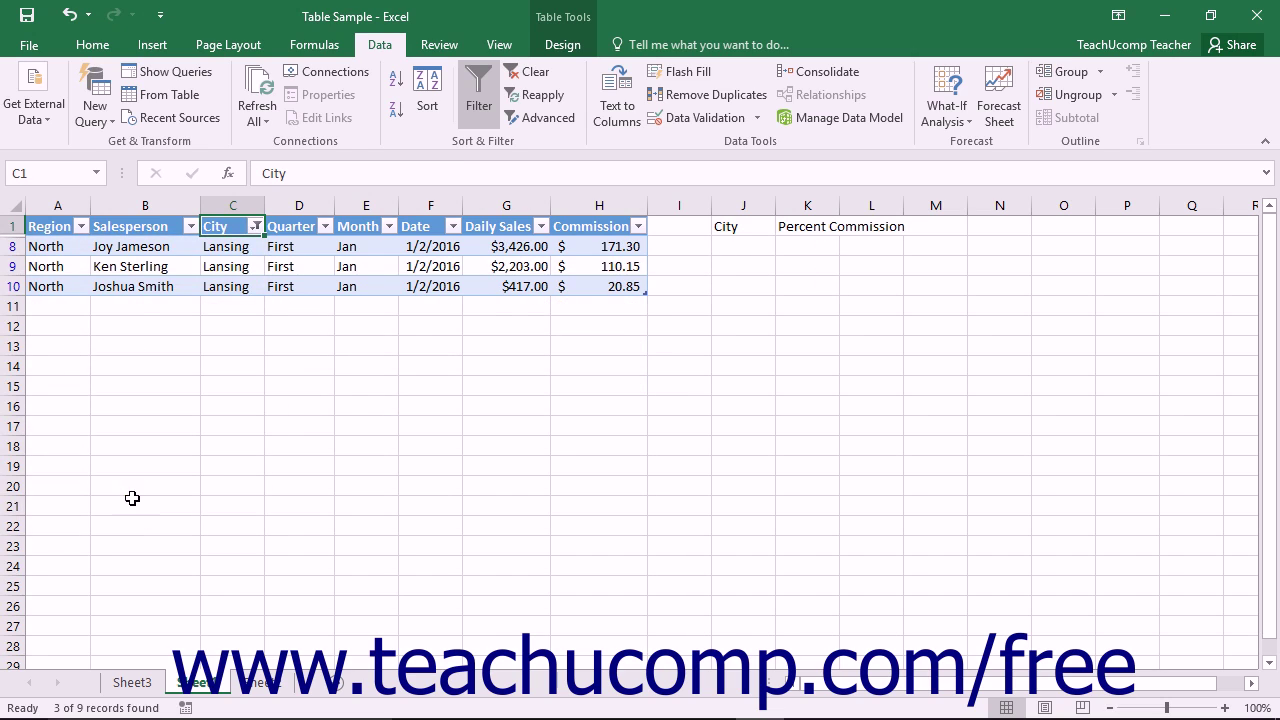
pyautogui.moveTo(528, 72)
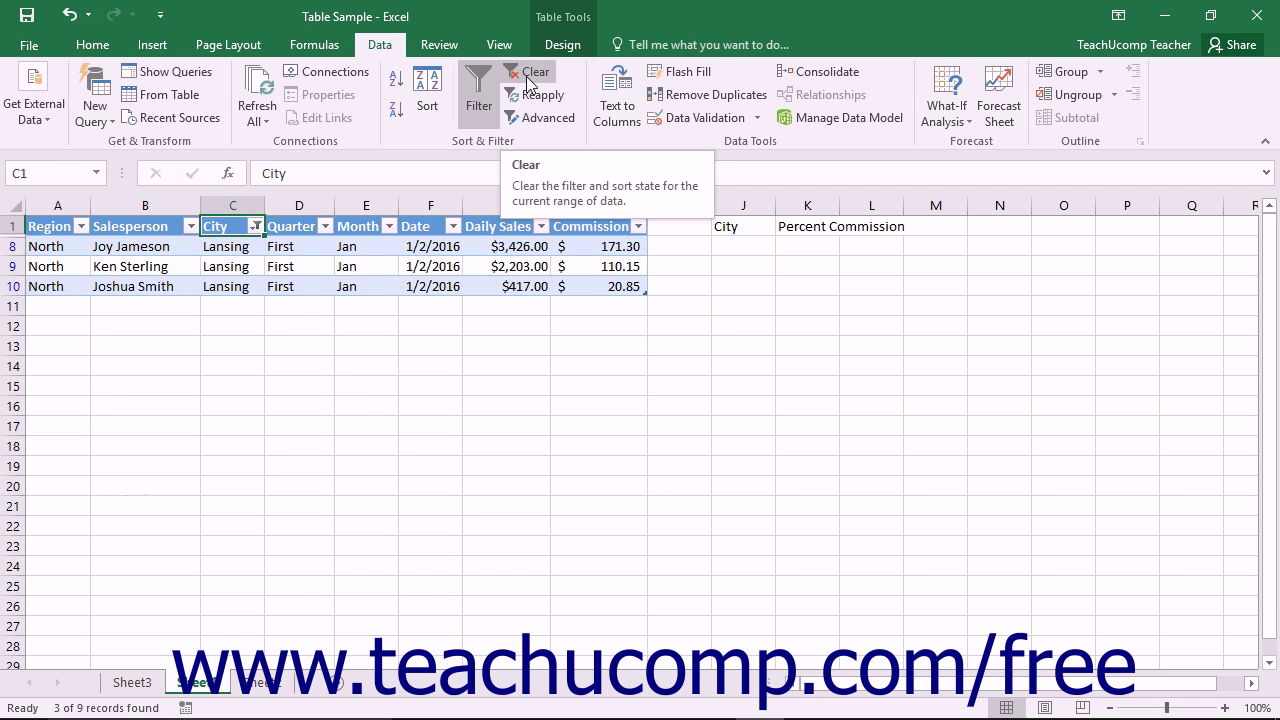
pyautogui.click(528, 72)
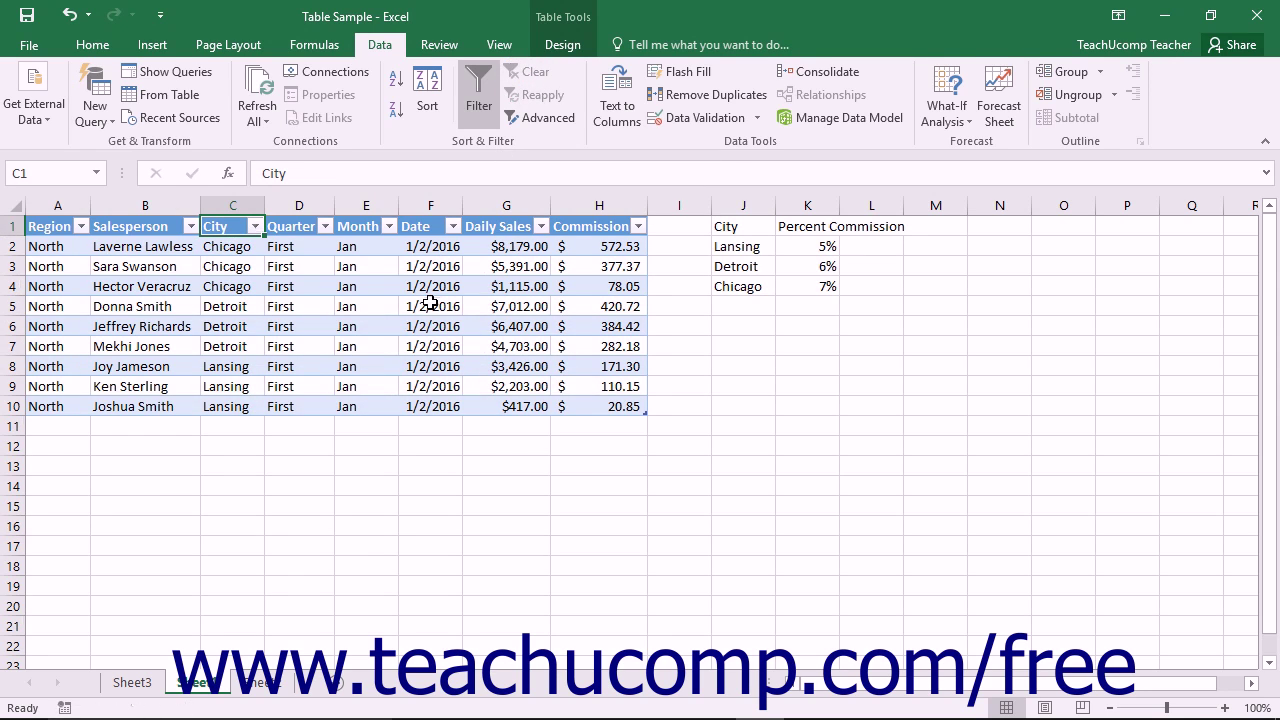